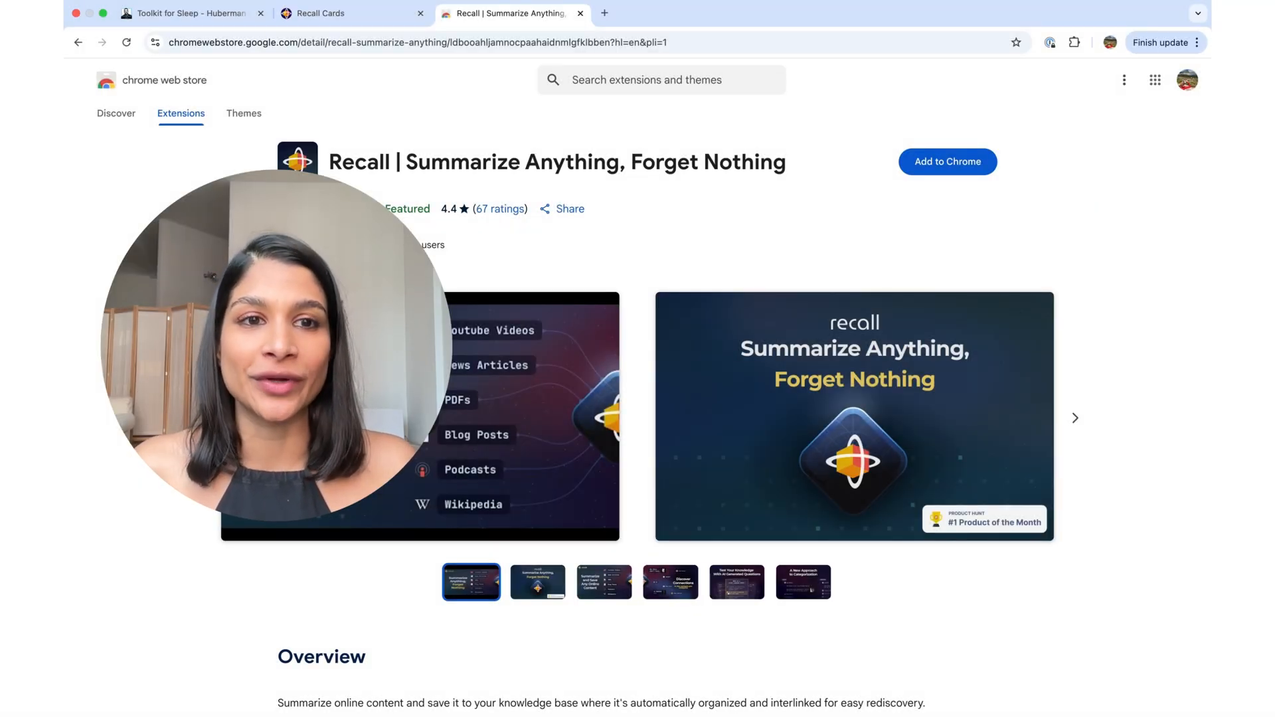
Step: Add the Recall extension to Chrome, keep it pinned, and return to the Toolkit for Sleep article
left_click(1073, 42)
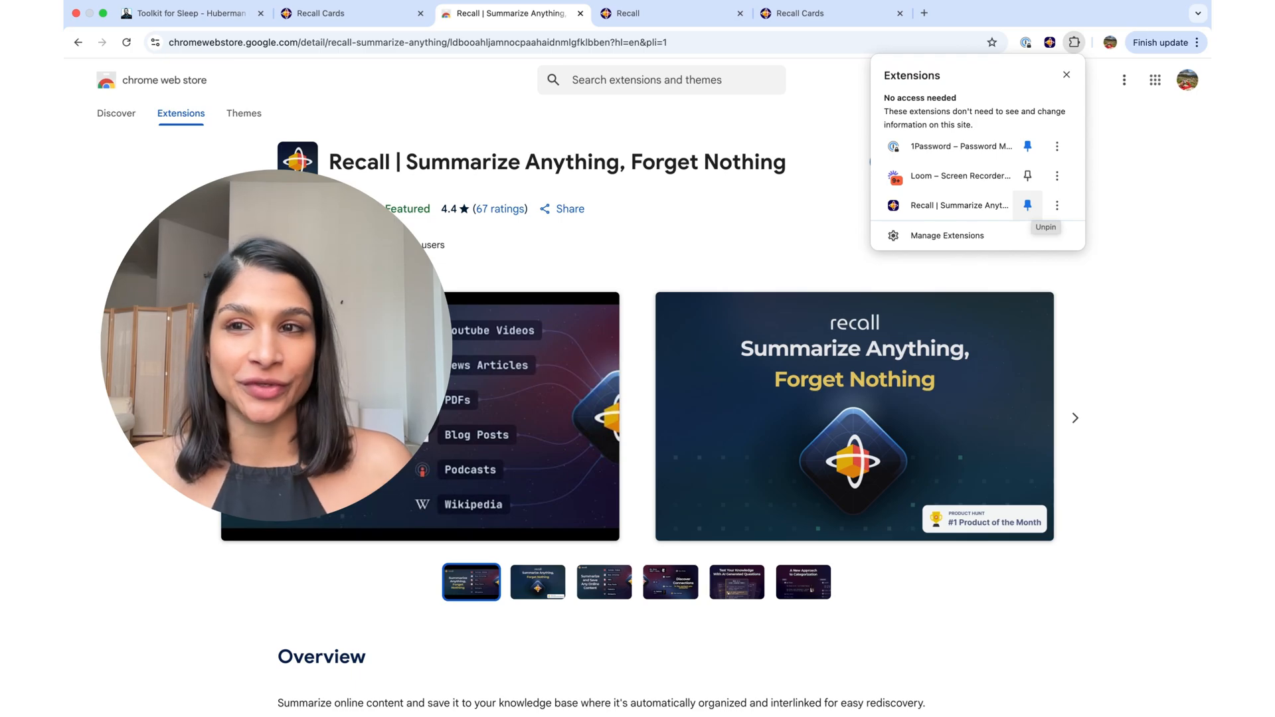
left_click(187, 13)
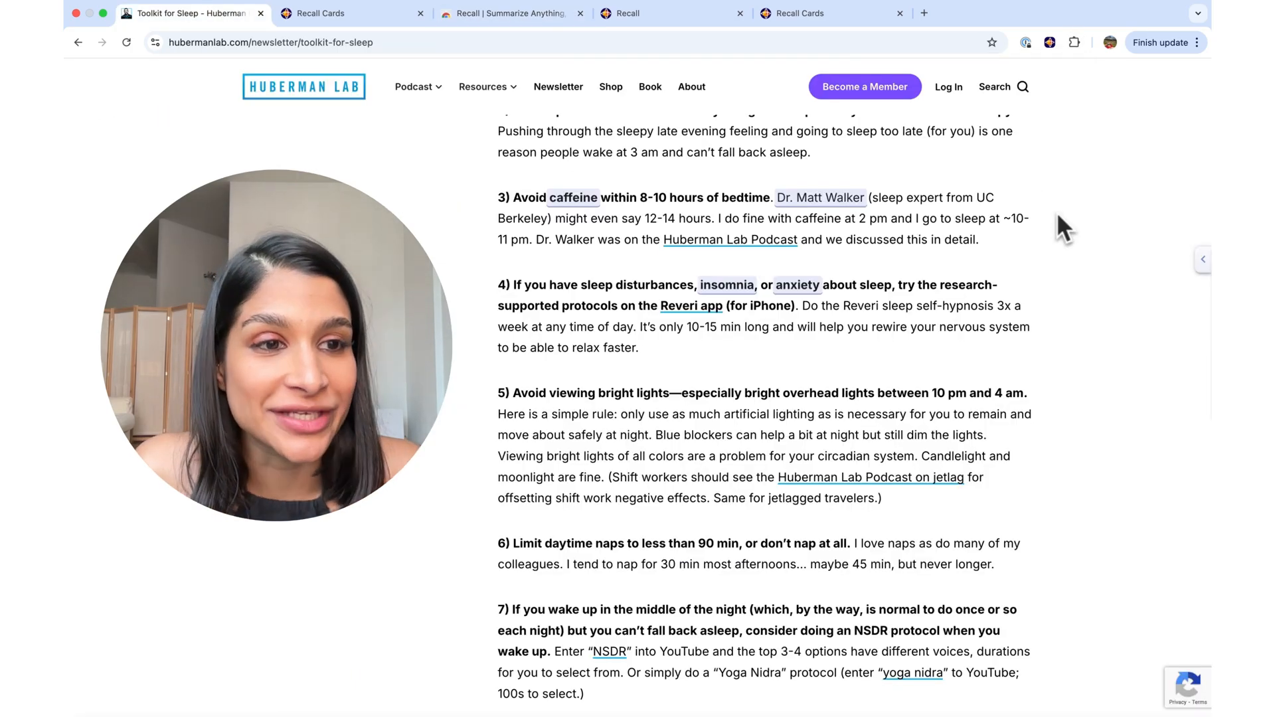
left_click(1205, 259)
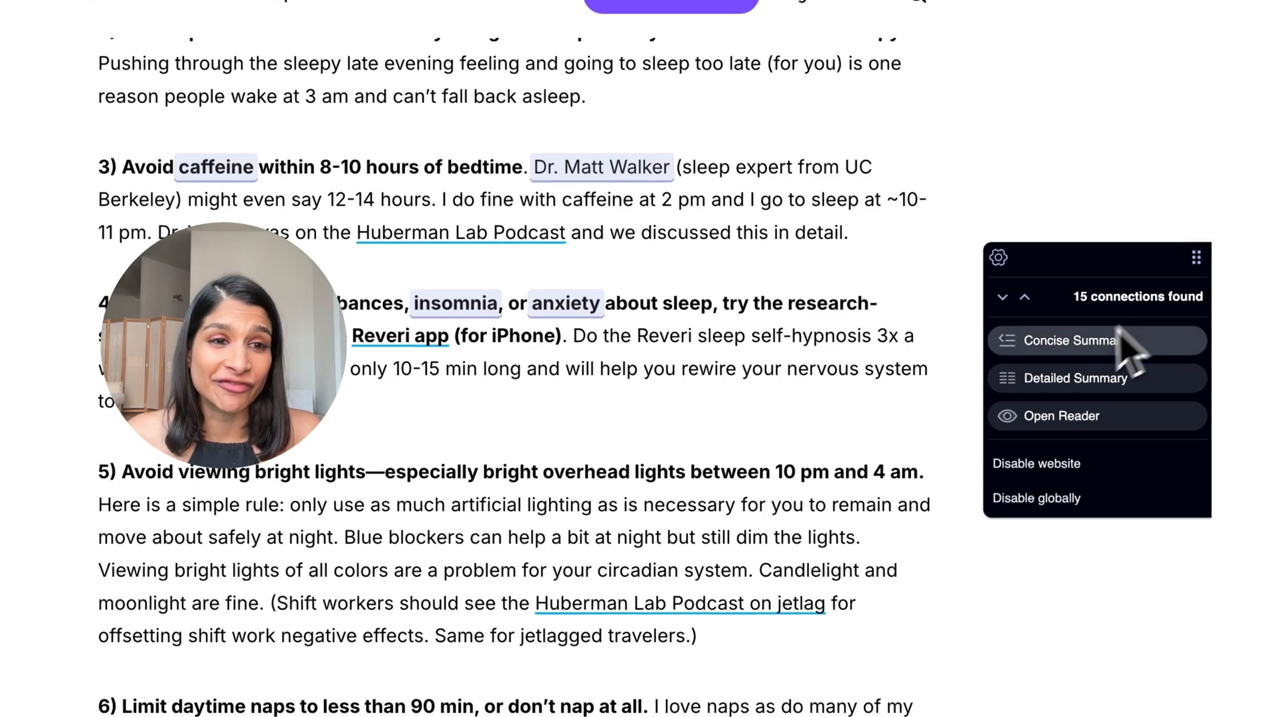
mouse_move(1081, 382)
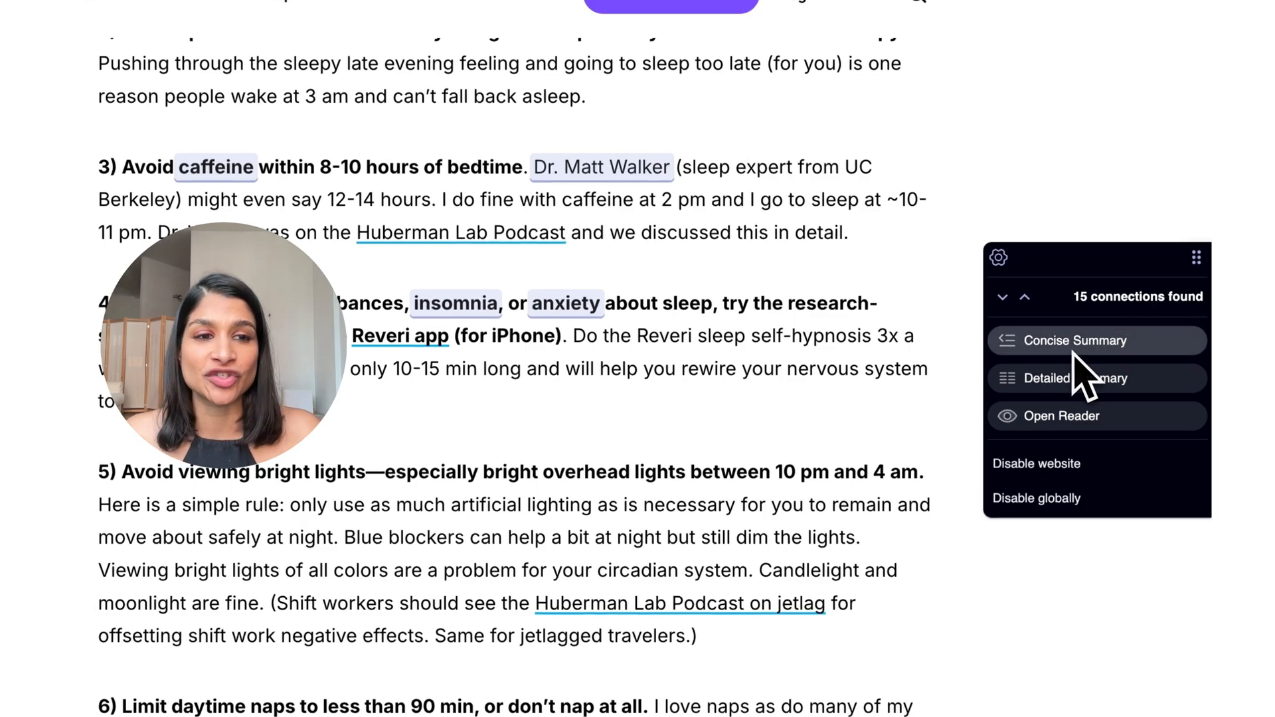
left_click(1049, 379)
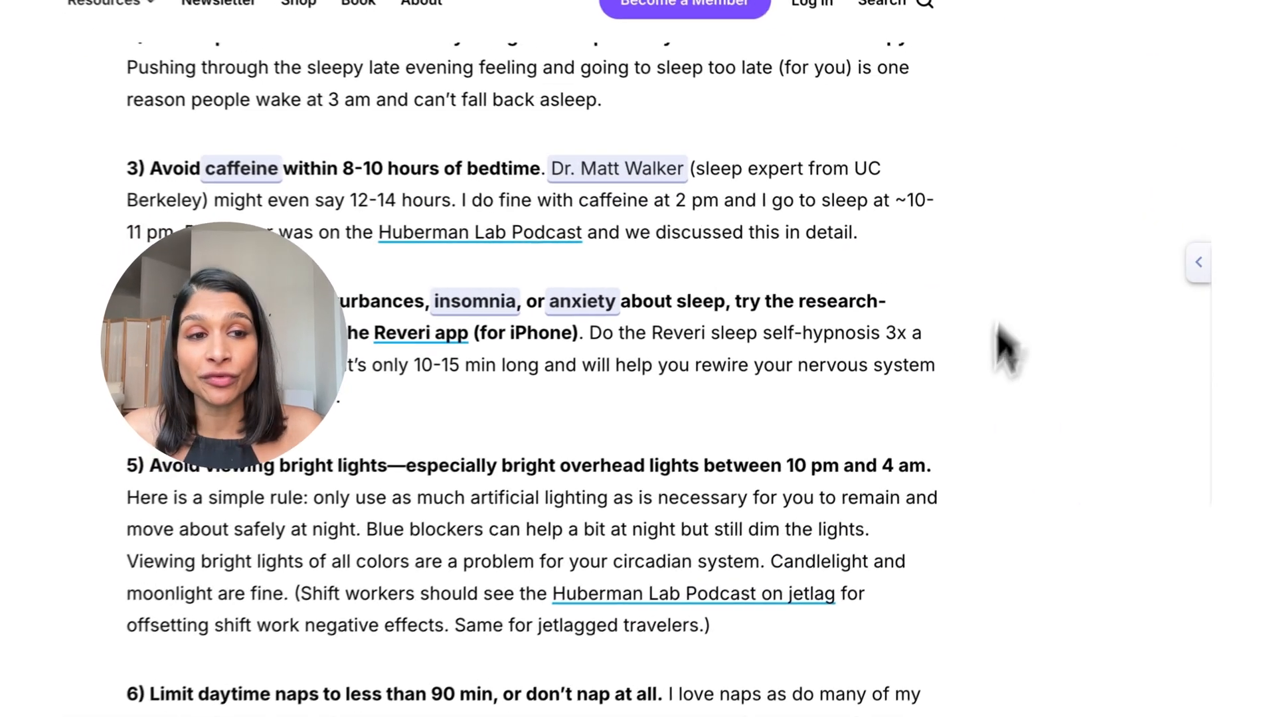
left_click(1197, 261)
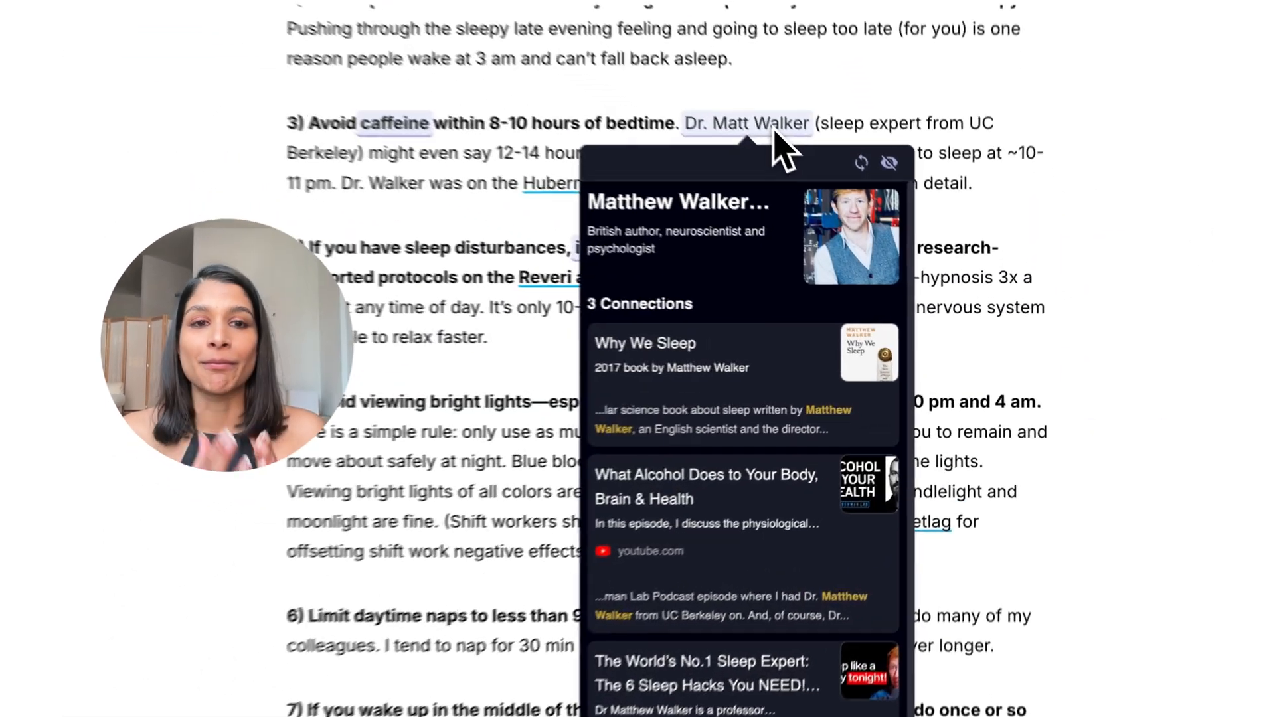
scroll("up", 3)
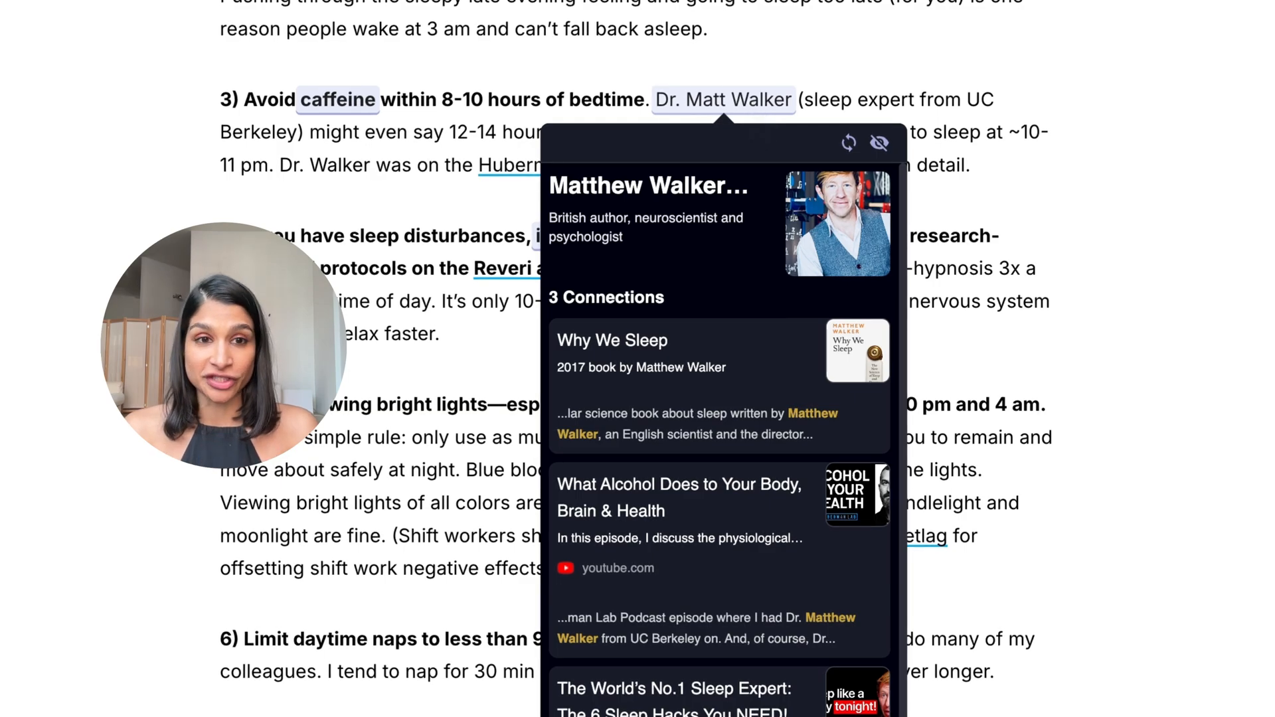
mouse_move(658, 244)
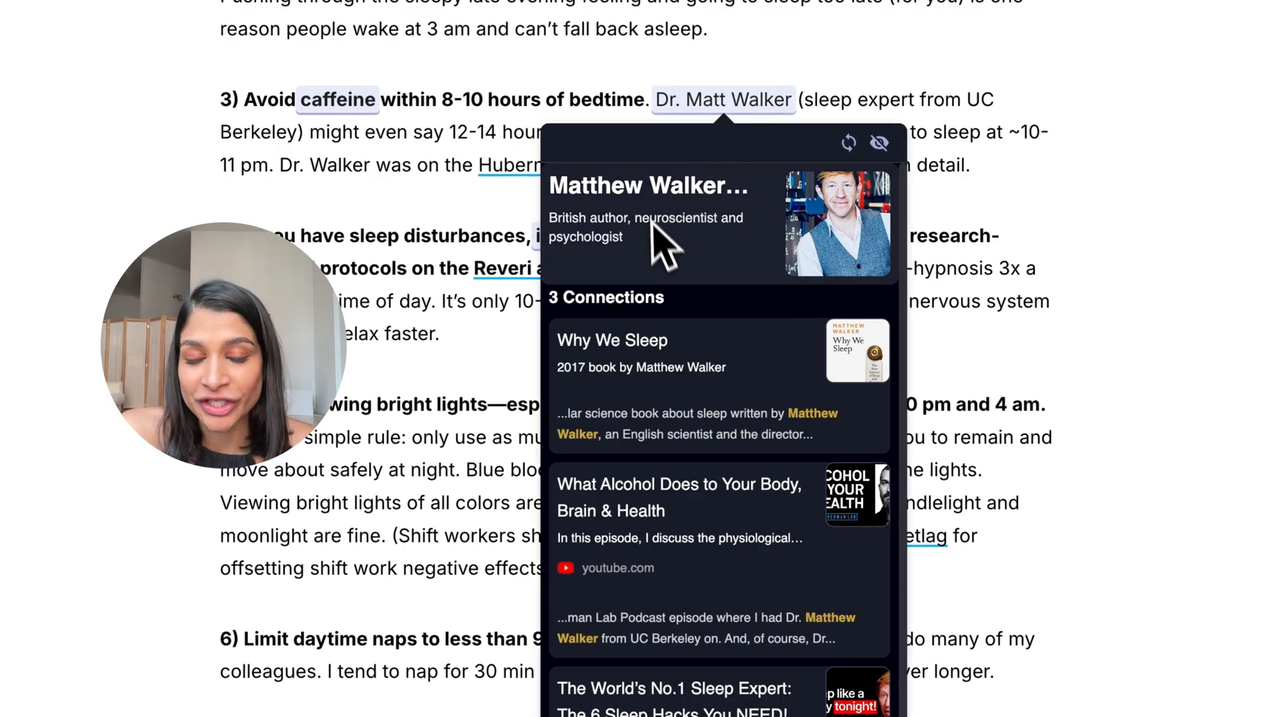
scroll("down", 3)
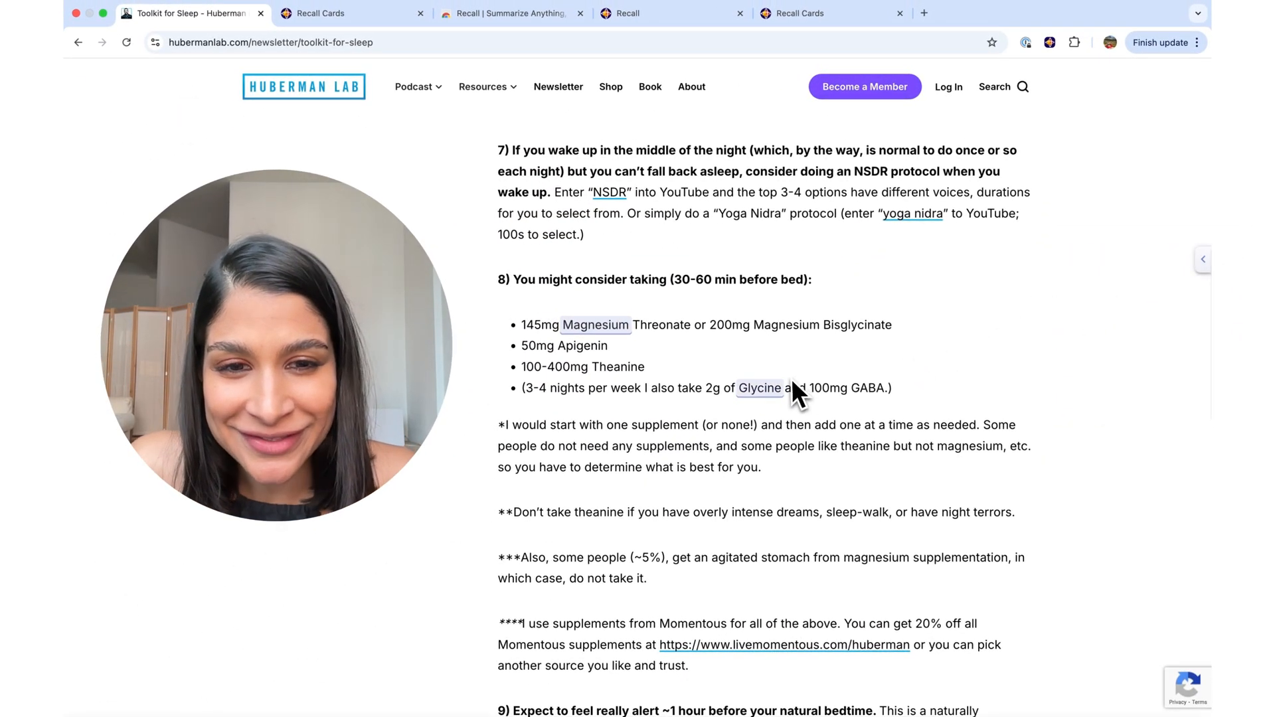
Step: View Glycine's connection to the saved Bryan Johnson supplements note, then return to the sleep article
left_click(760, 388)
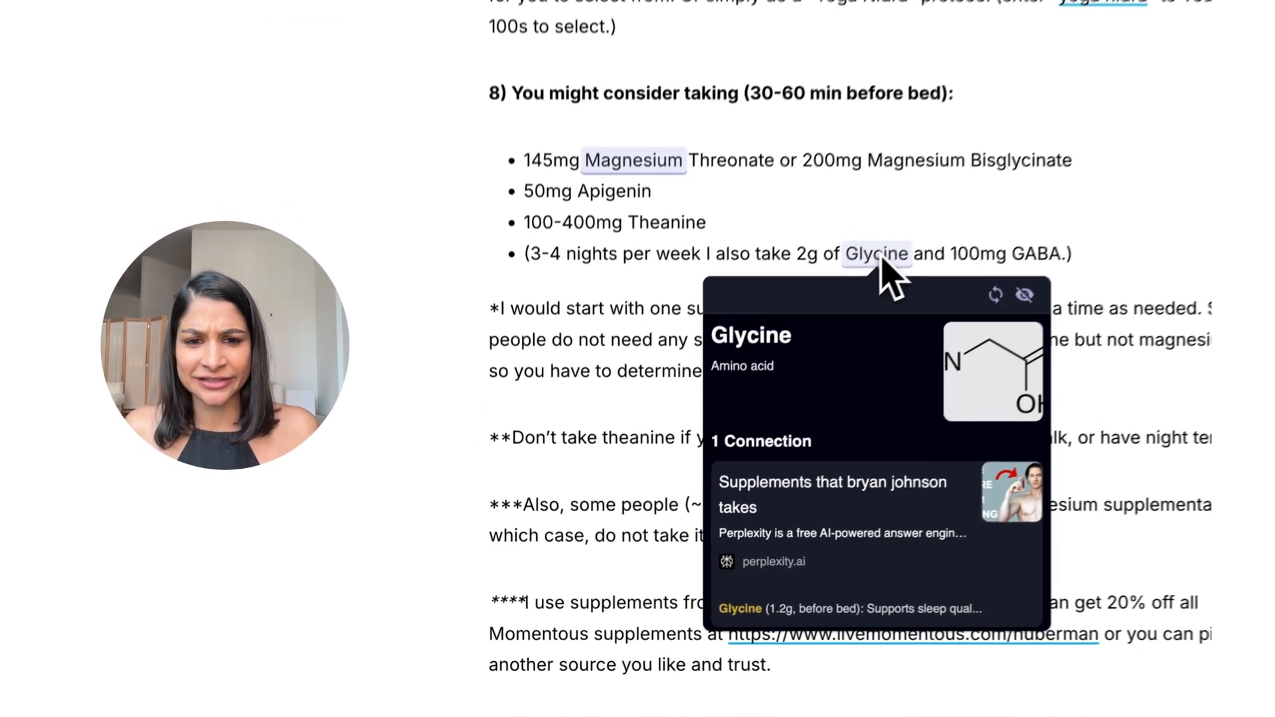
scroll("down", 3)
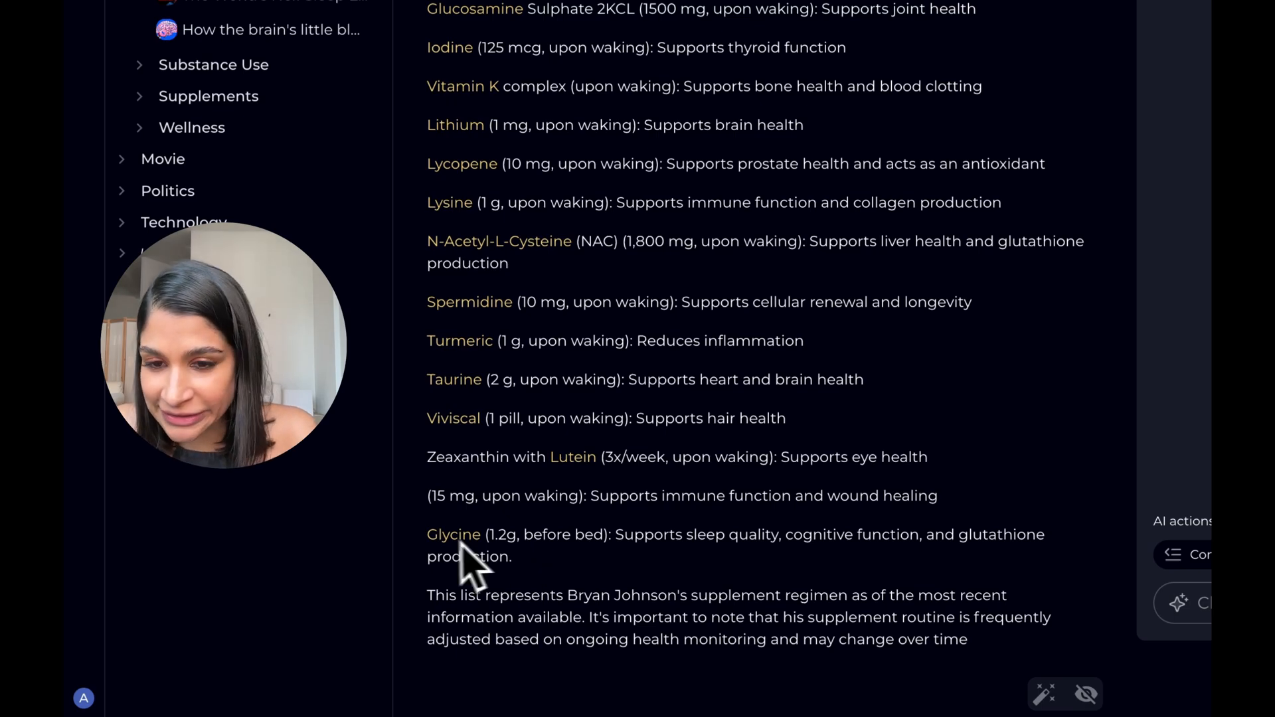
mouse_move(577, 552)
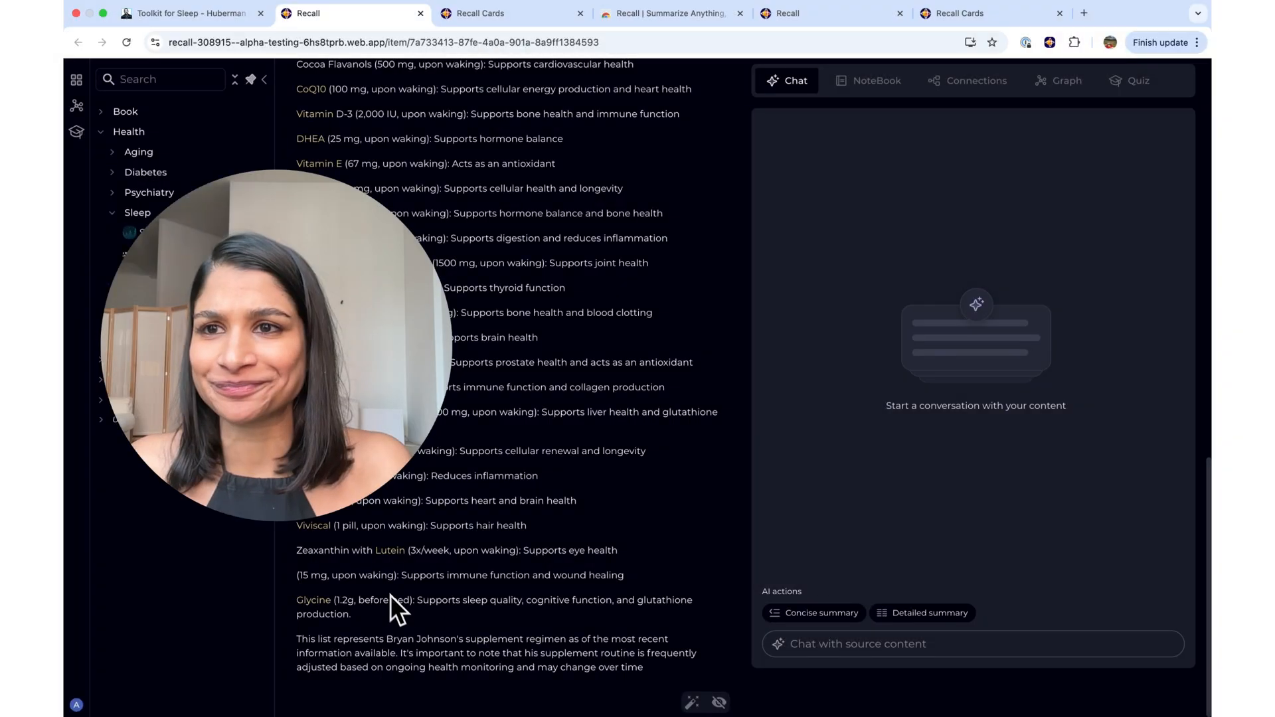
left_click(191, 14)
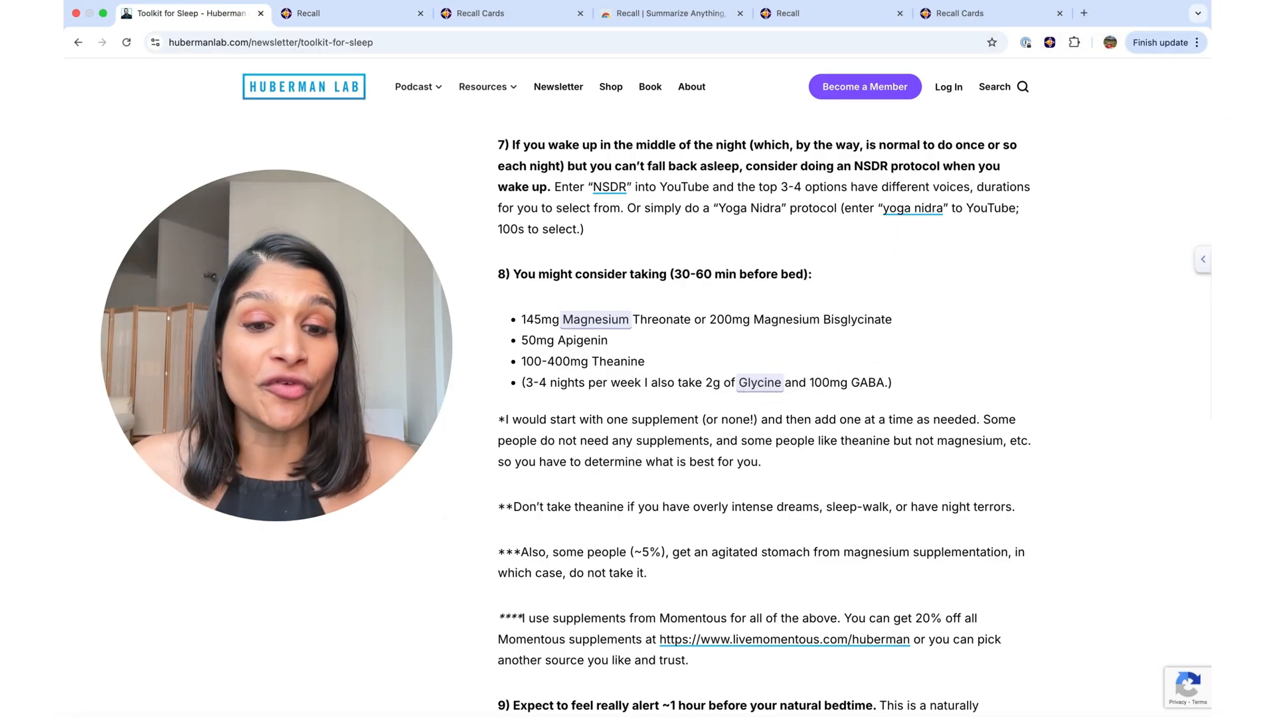
mouse_move(595, 319)
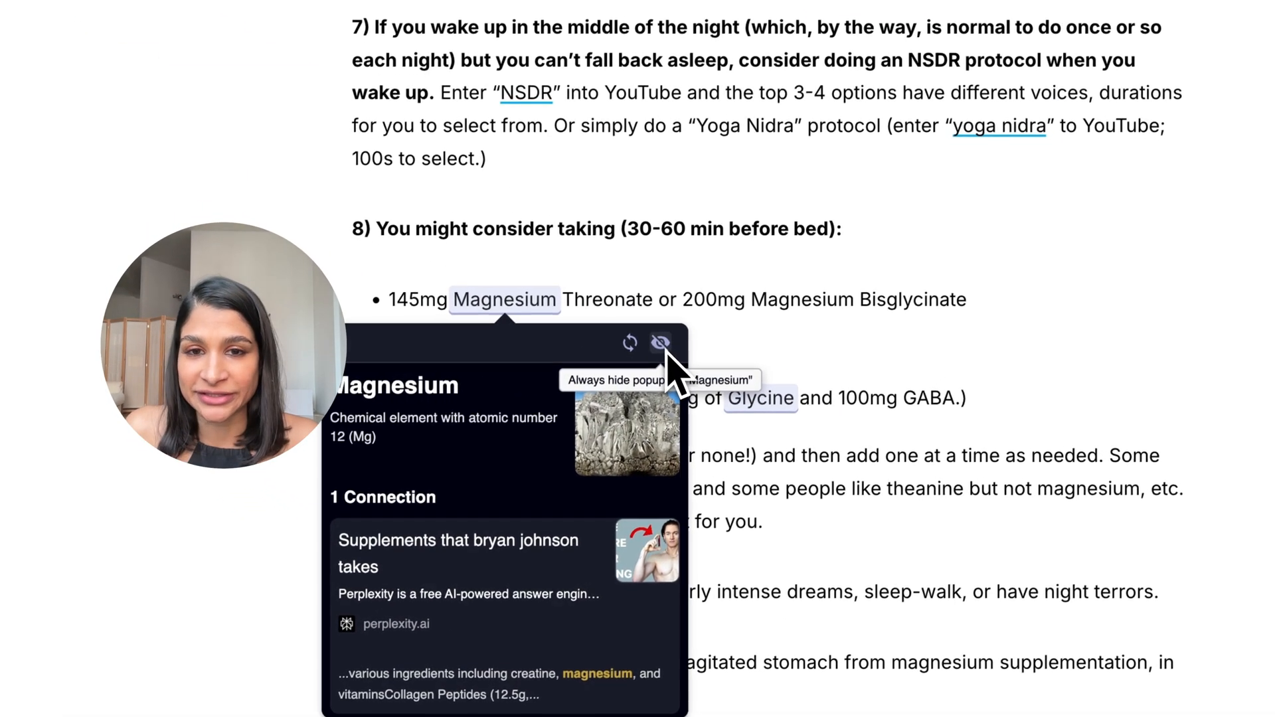
Step: Always hide Recall's popup for Magnesium so it is no longer highlighted on the article
left_click(660, 343)
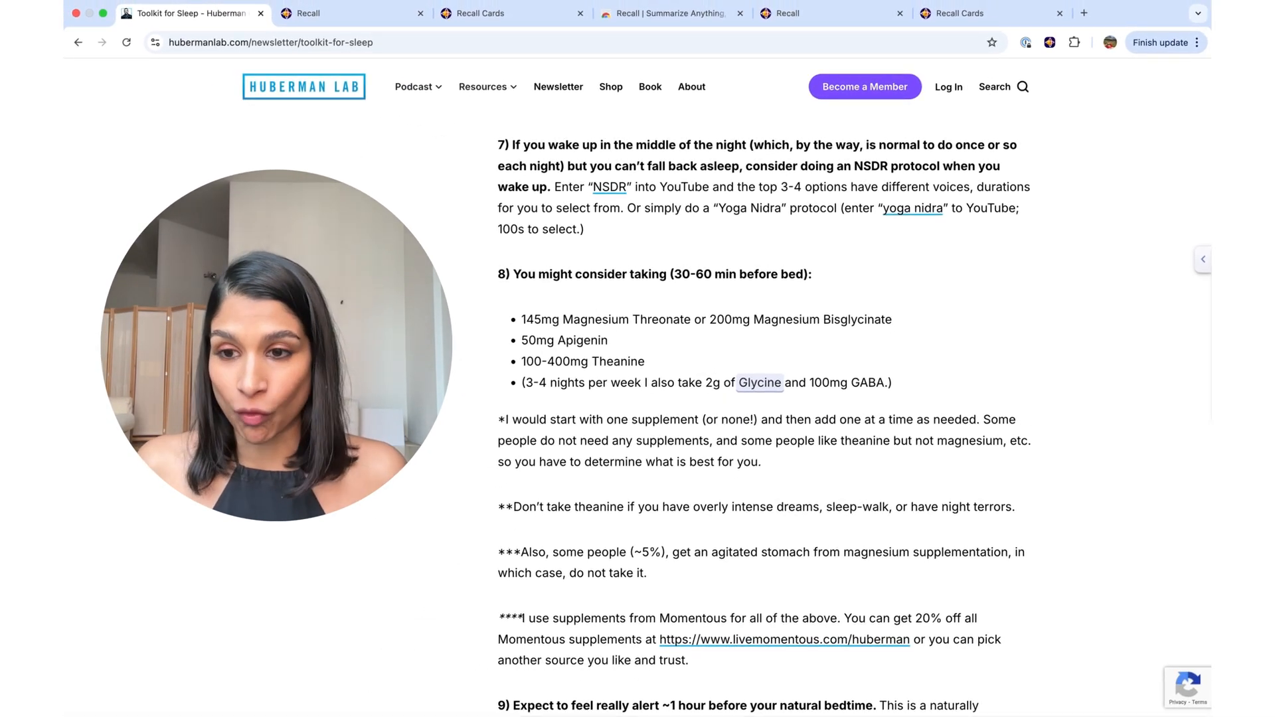
left_click(1203, 259)
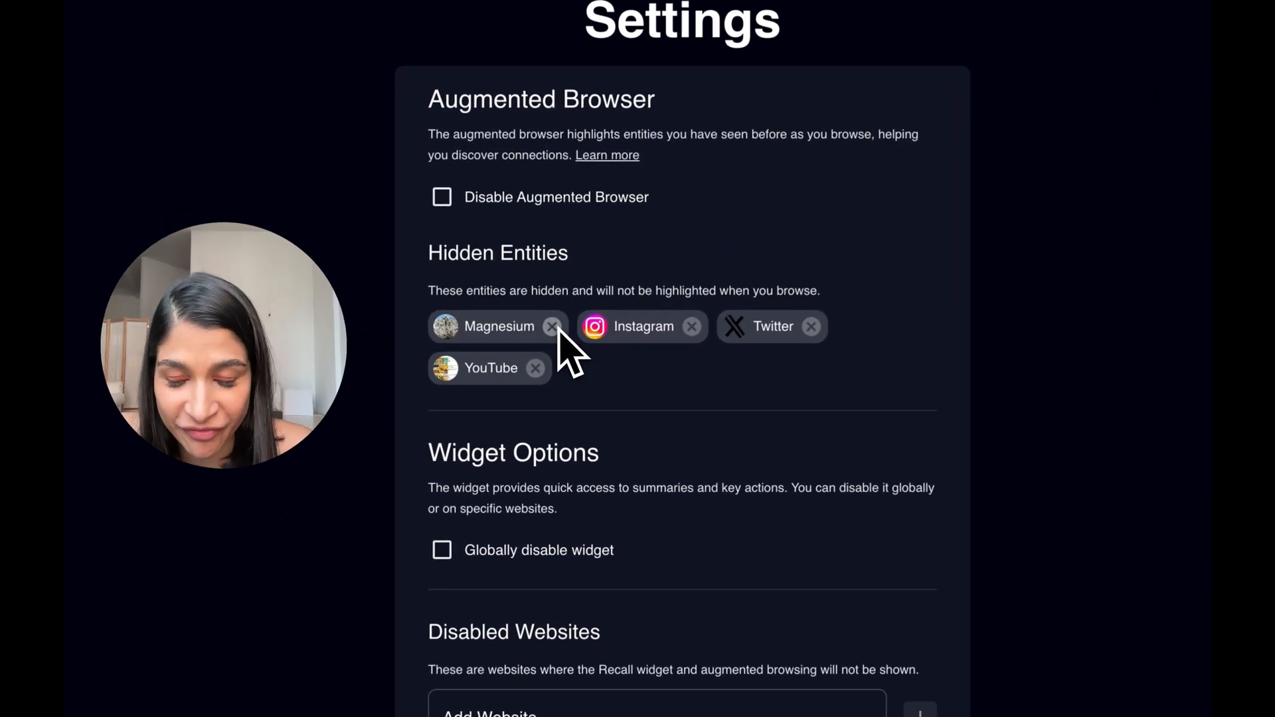
Step: Remove Magnesium from Recall's Hidden Entities, leaving Instagram, Twitter and YouTube hidden
left_click(552, 326)
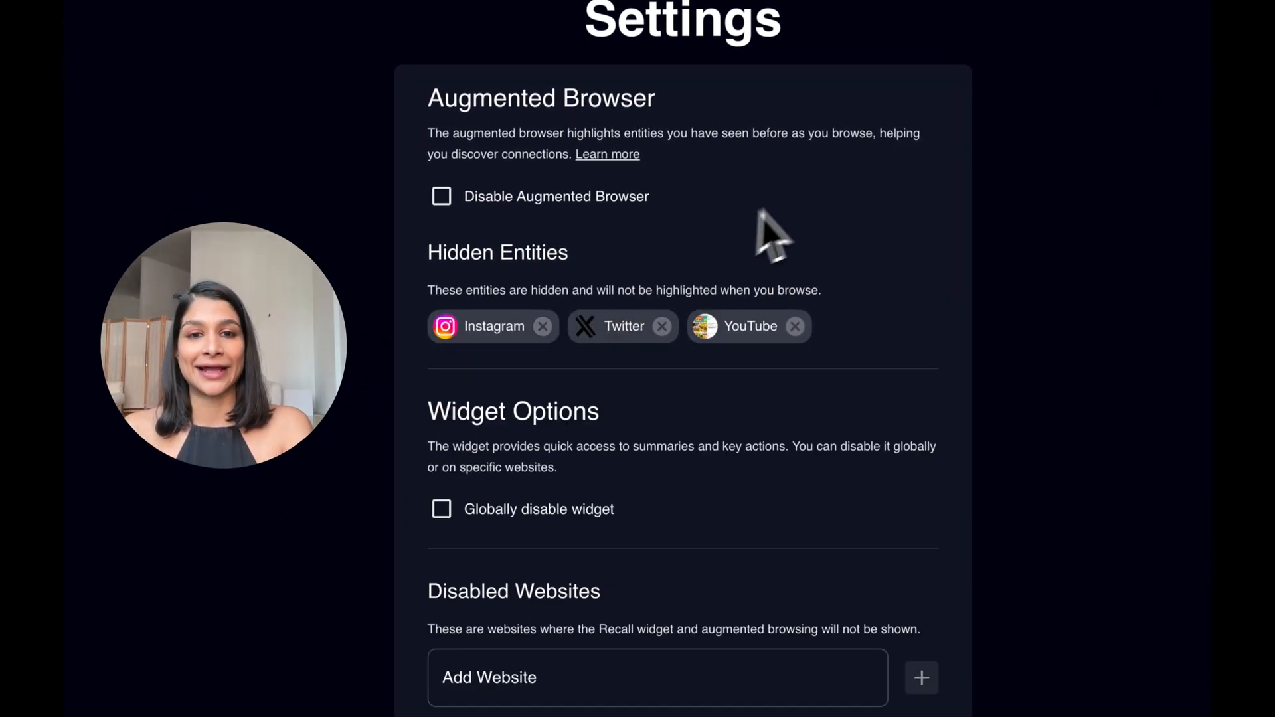
mouse_move(456, 231)
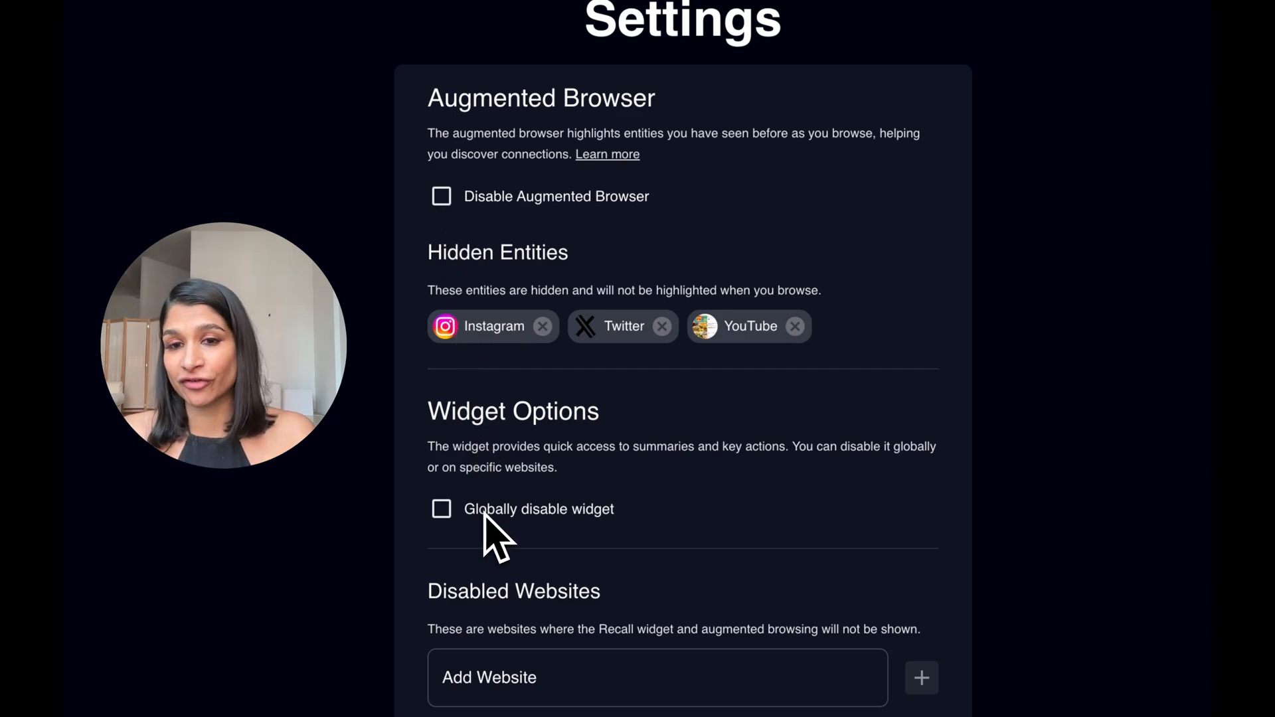
mouse_move(494, 540)
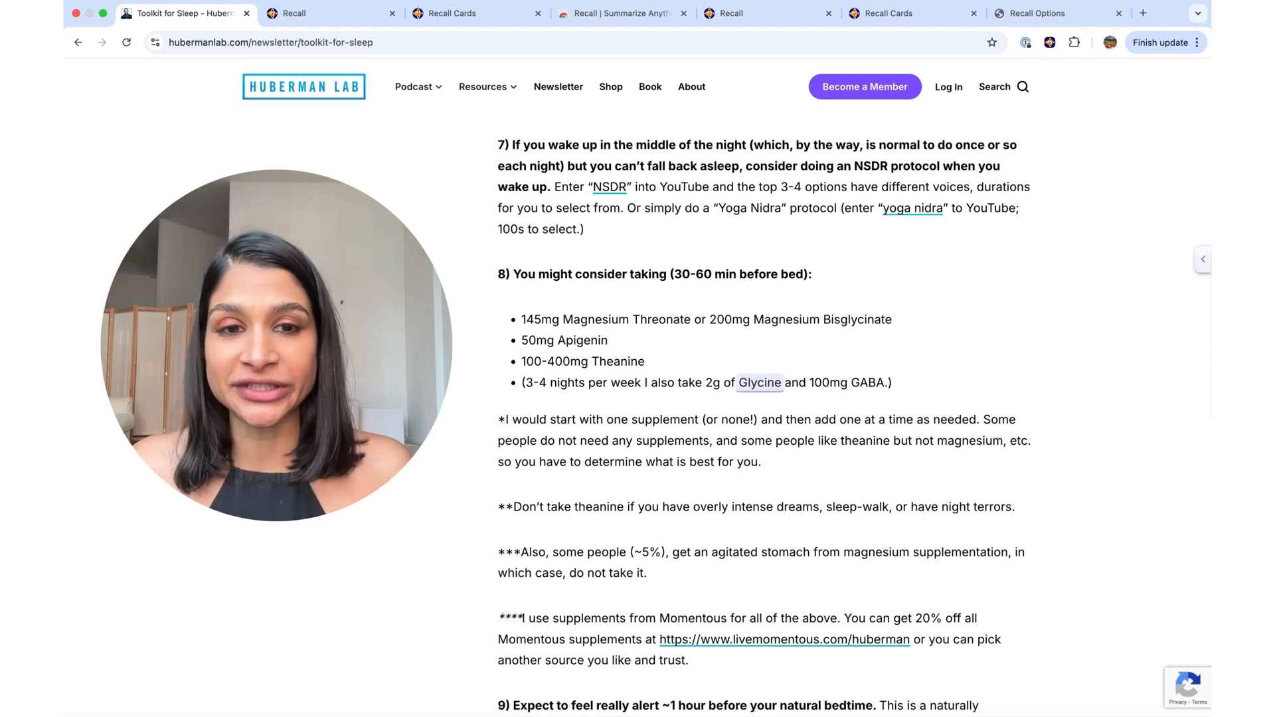
mouse_move(1111, 85)
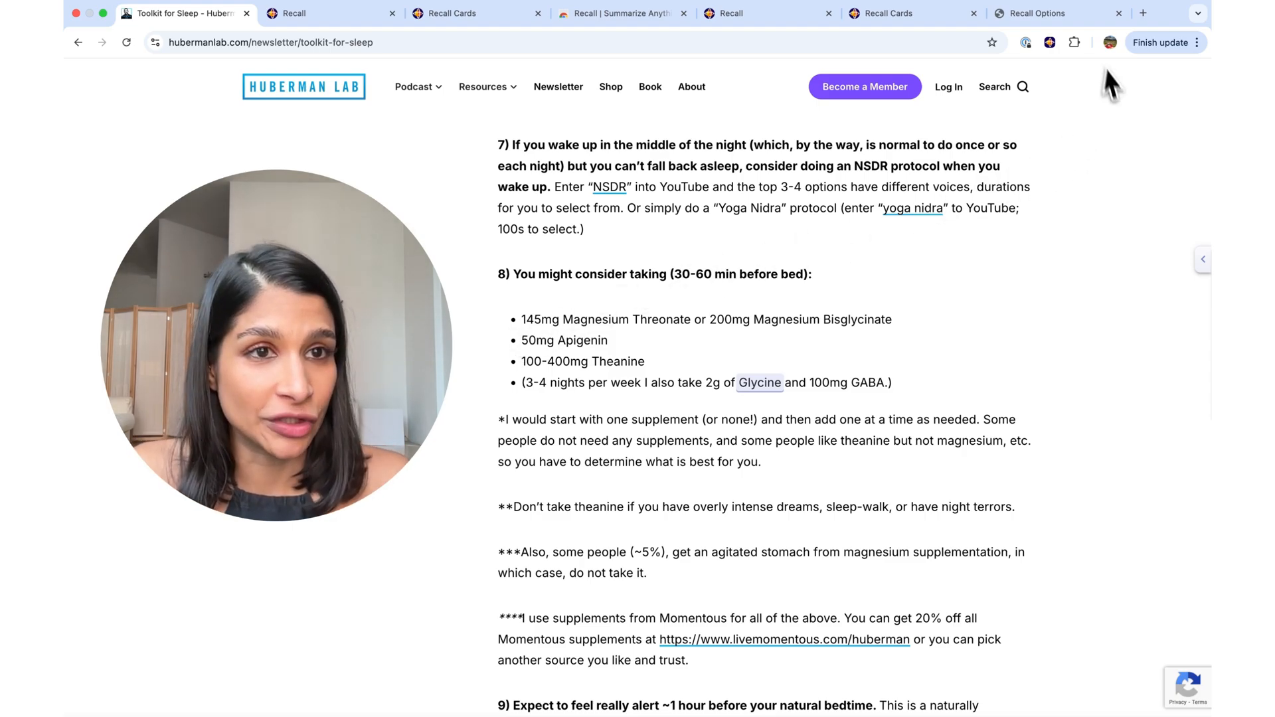
Step: Show the Recall side panel with the Toolkit for Sleep article's detailed AI summary
left_click(1049, 42)
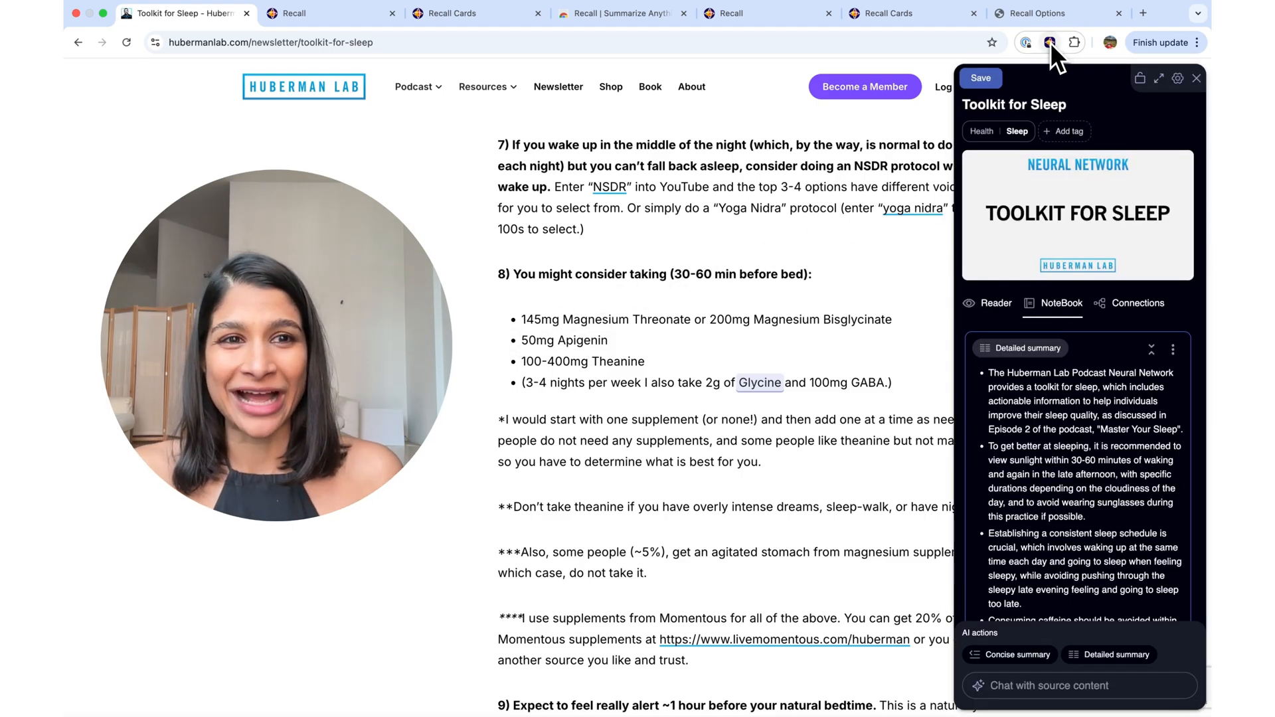